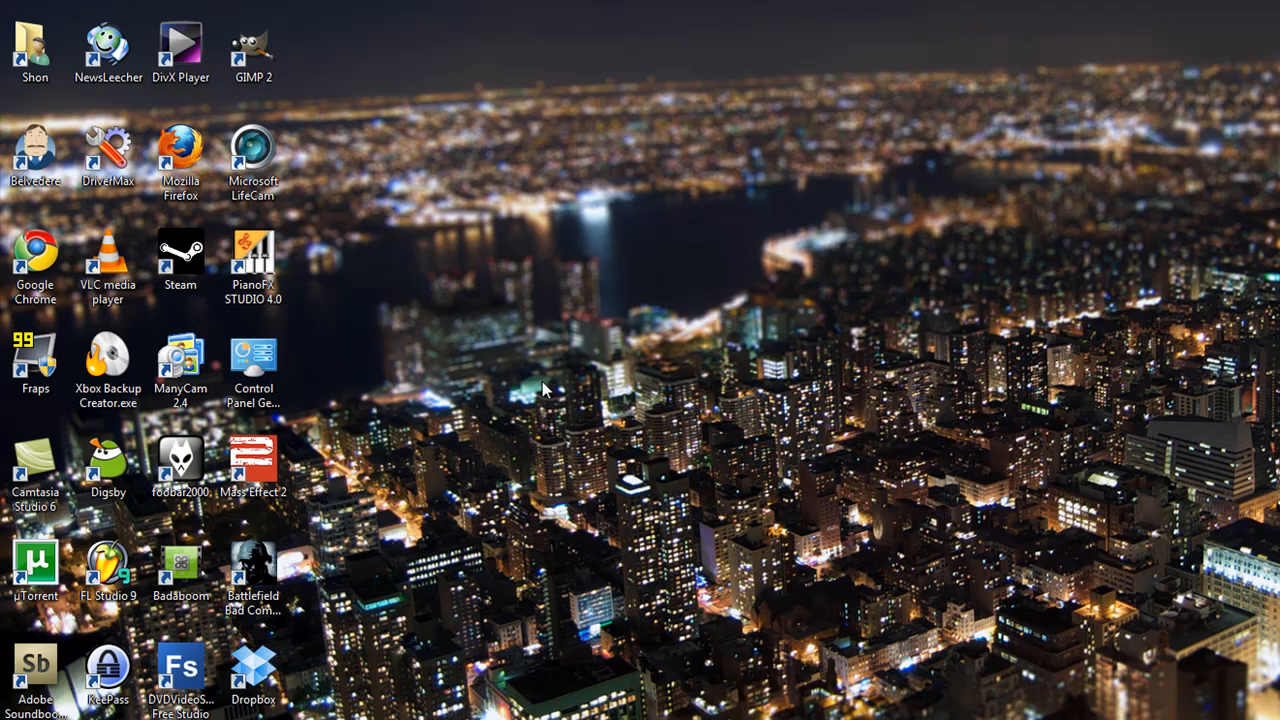
mouse_move(540, 383)
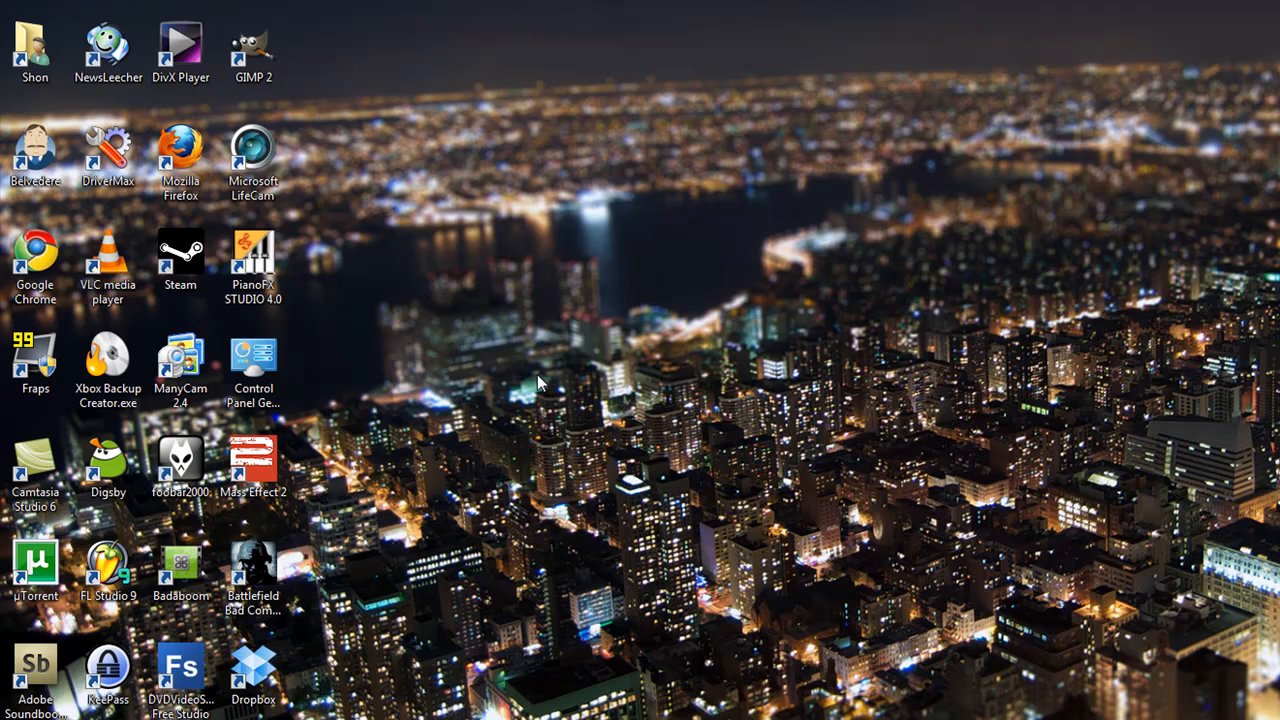
mouse_move(490, 368)
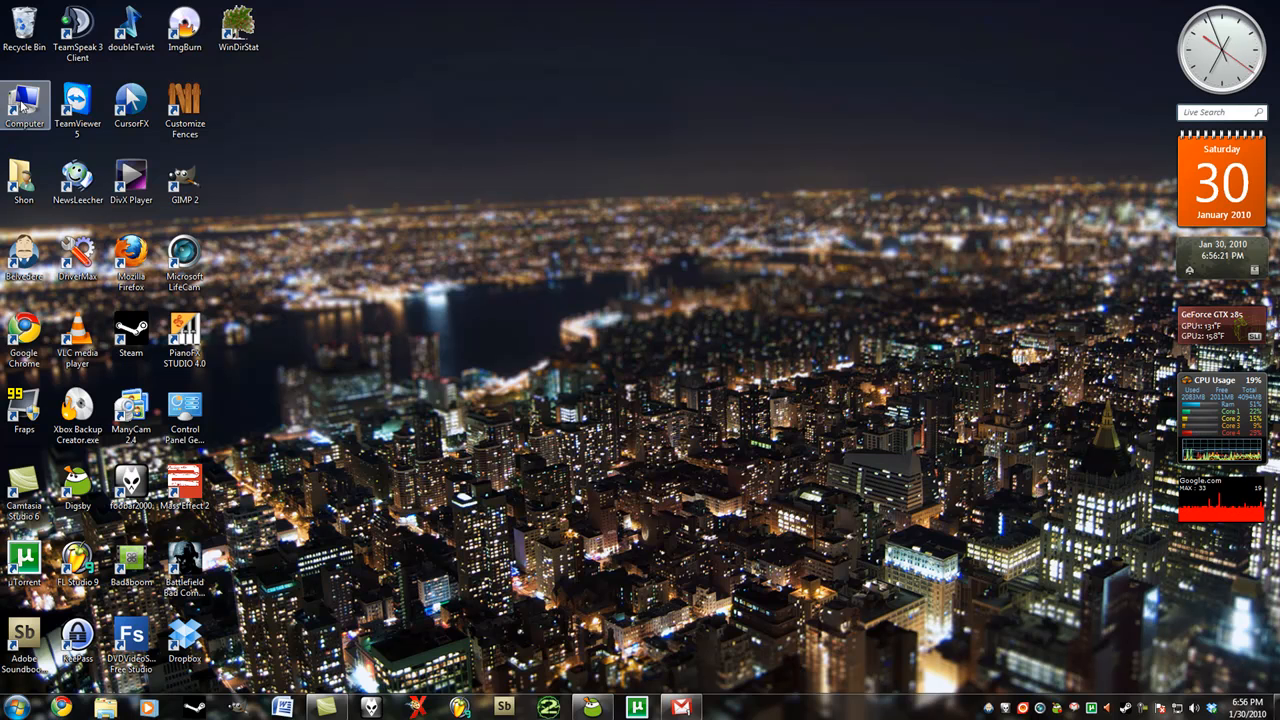
Open Computer and launch the Seven_Eternity_H_U disc in DVD drive F:
double_click(24, 105)
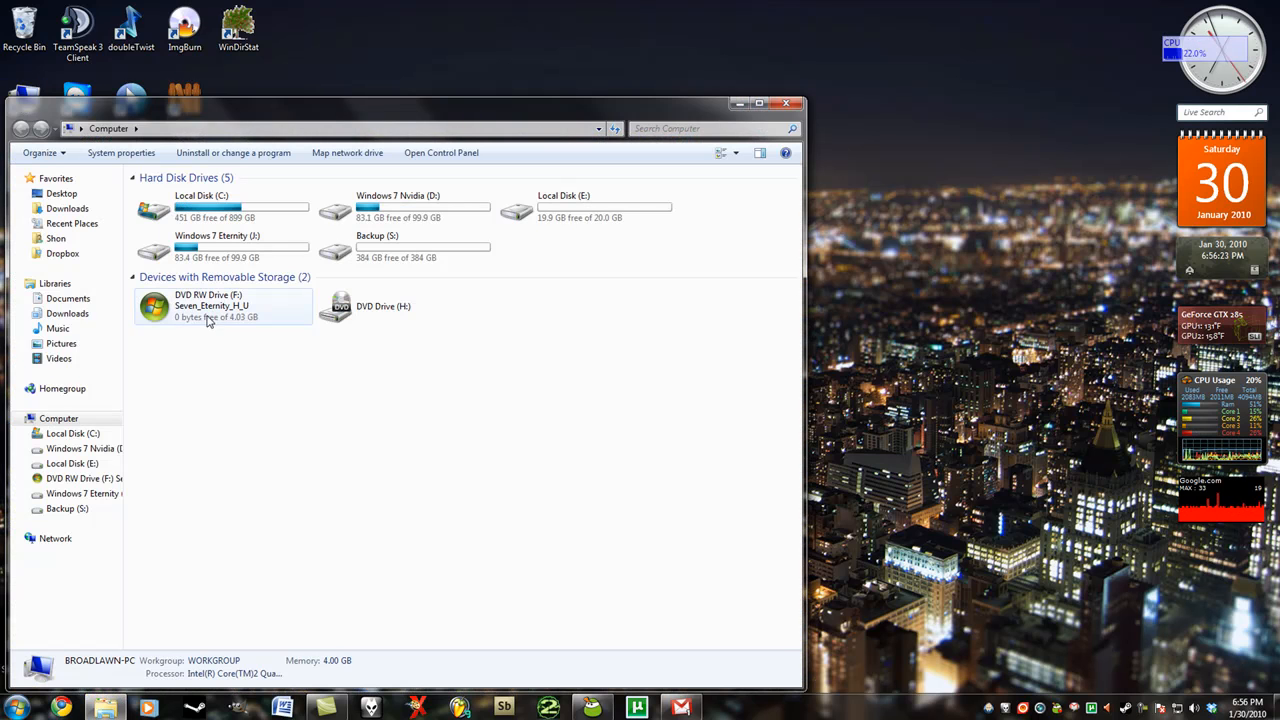
double_click(210, 305)
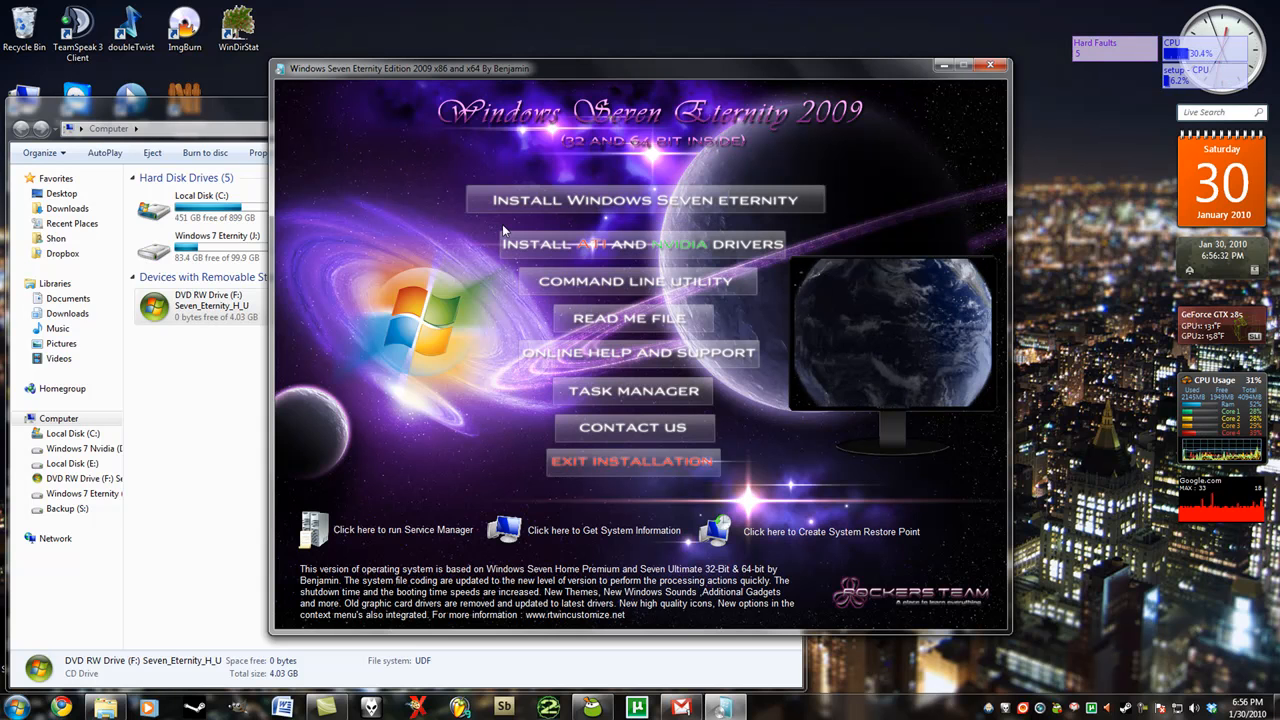
mouse_move(478, 207)
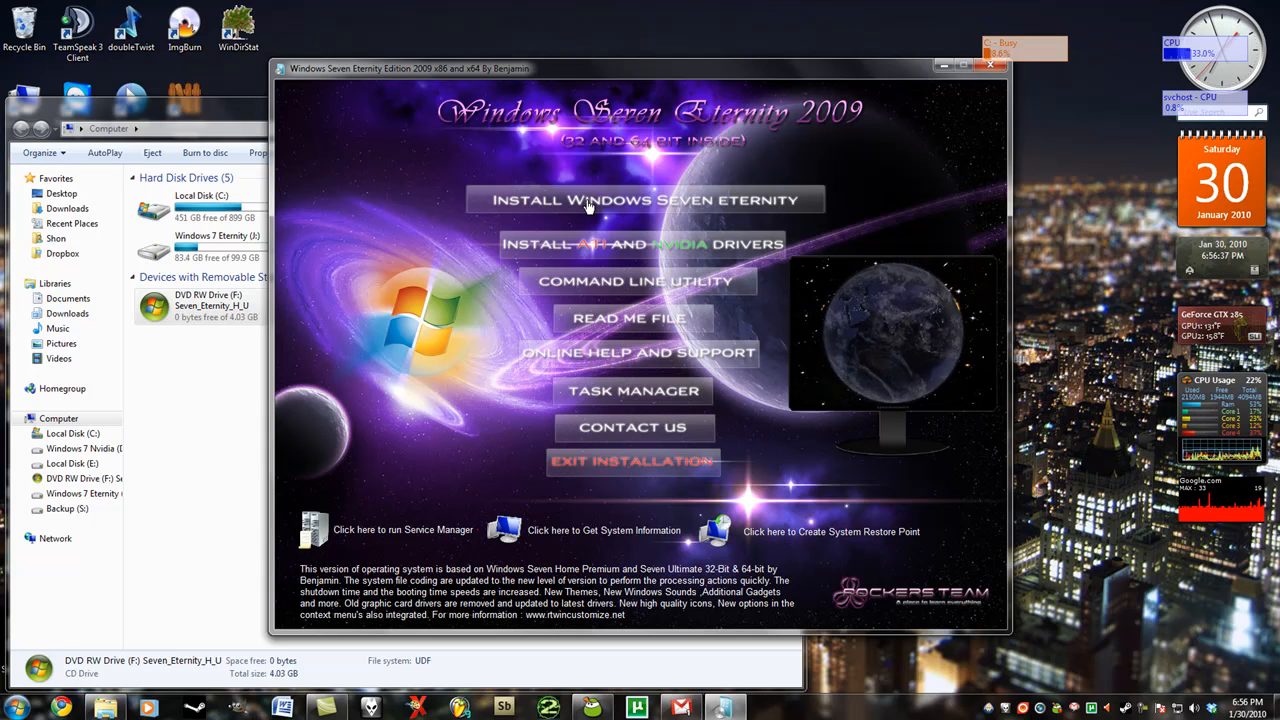
mouse_move(750, 82)
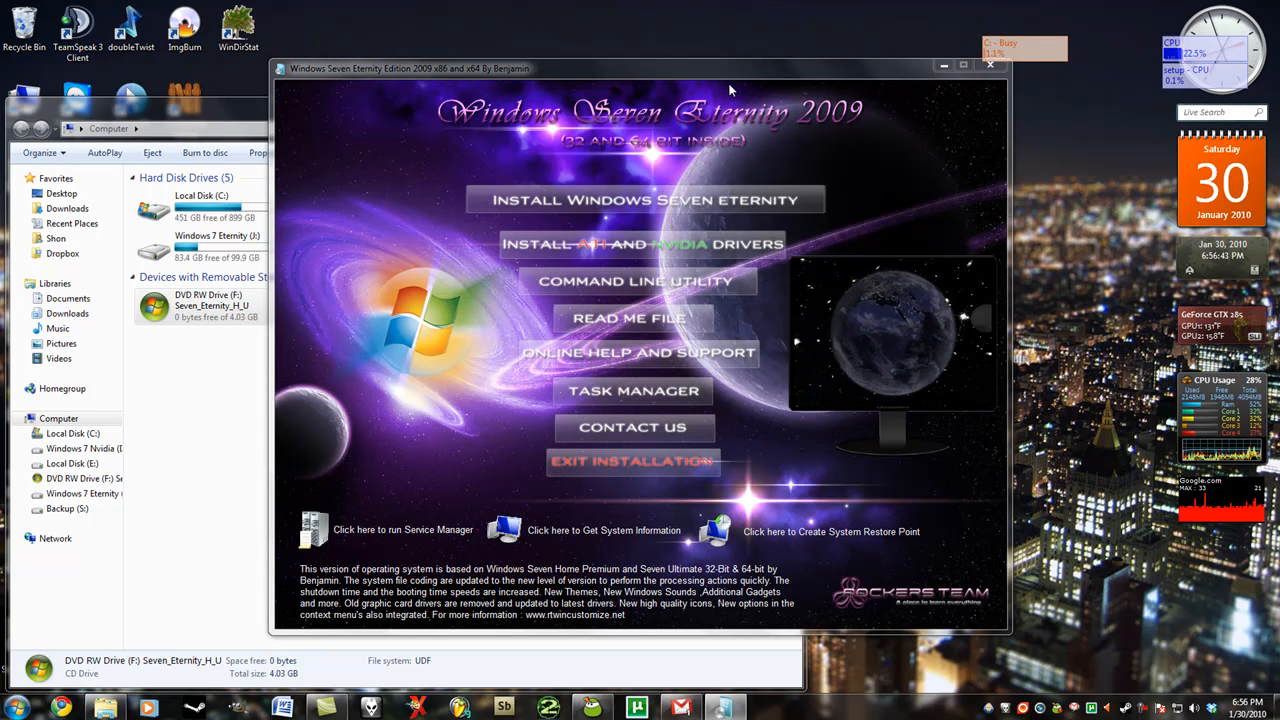
Choose INSTALL WINDOWS SEVEN ETERNITY from the disc's autorun menu
left_click(648, 199)
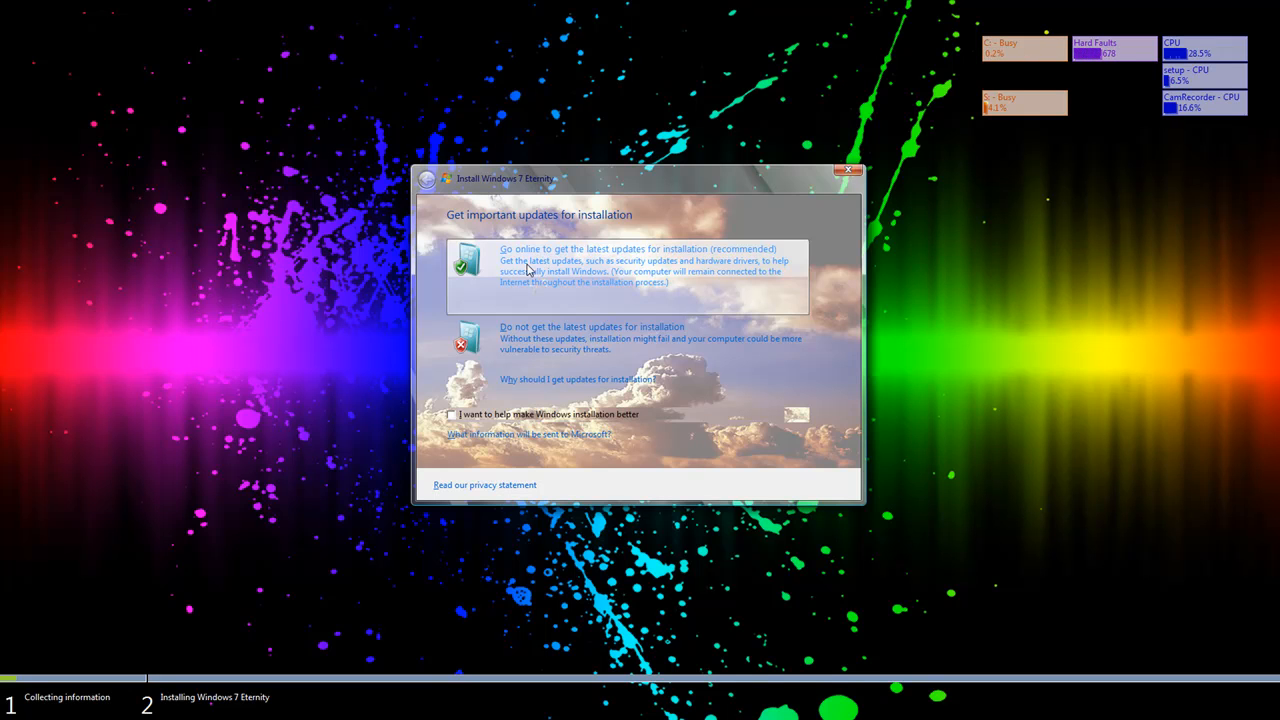
mouse_move(534, 277)
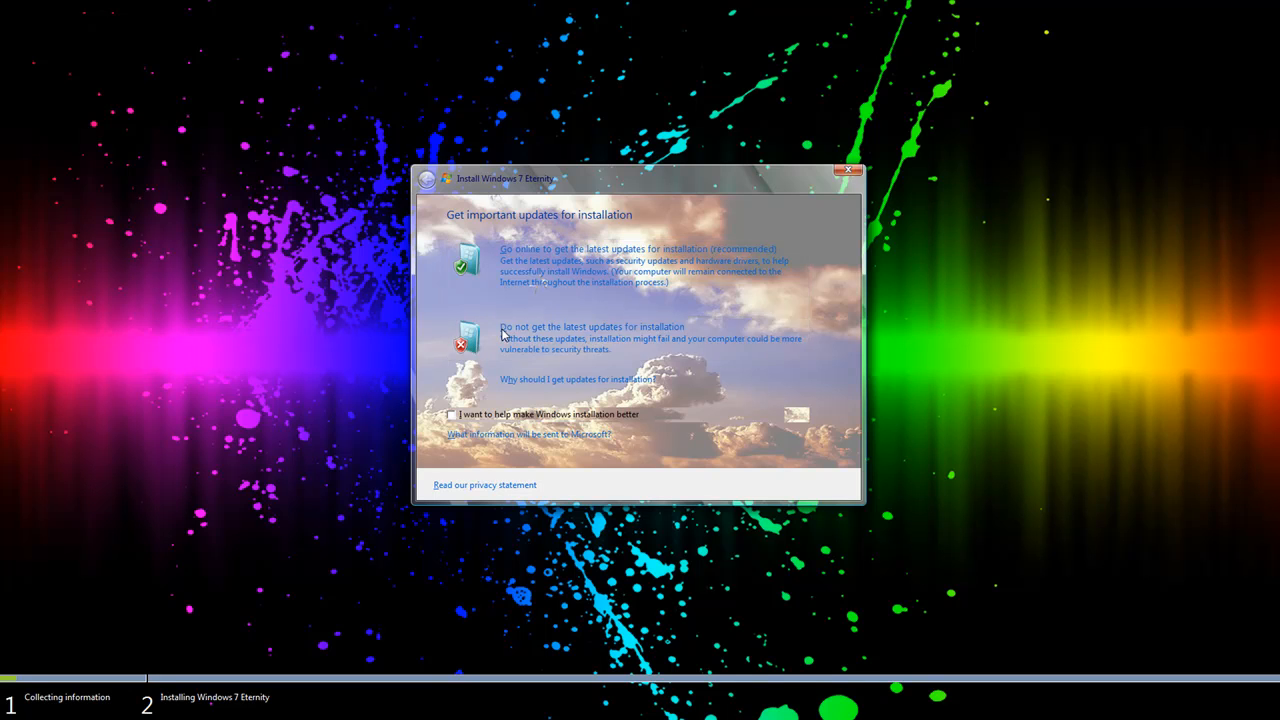
Decline latest updates, pick Windows 7 Ultimate x64, and tick the license acceptance
left_click(592, 327)
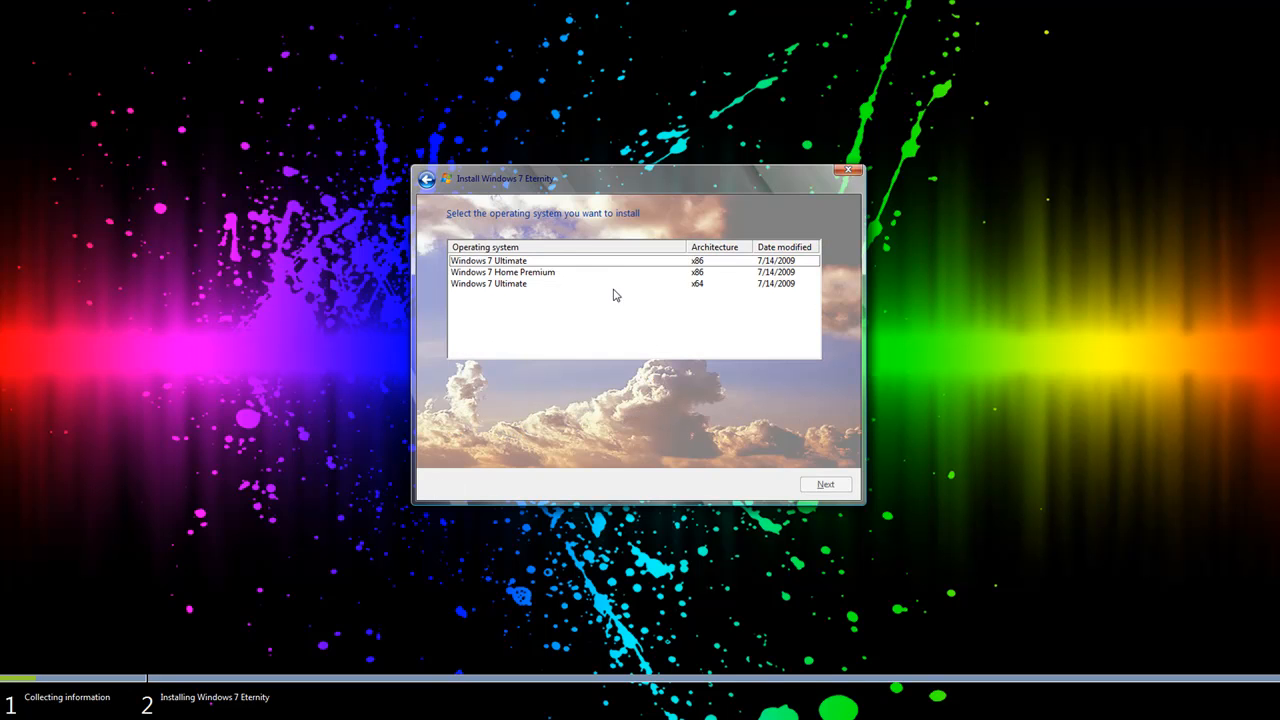
left_click(510, 283)
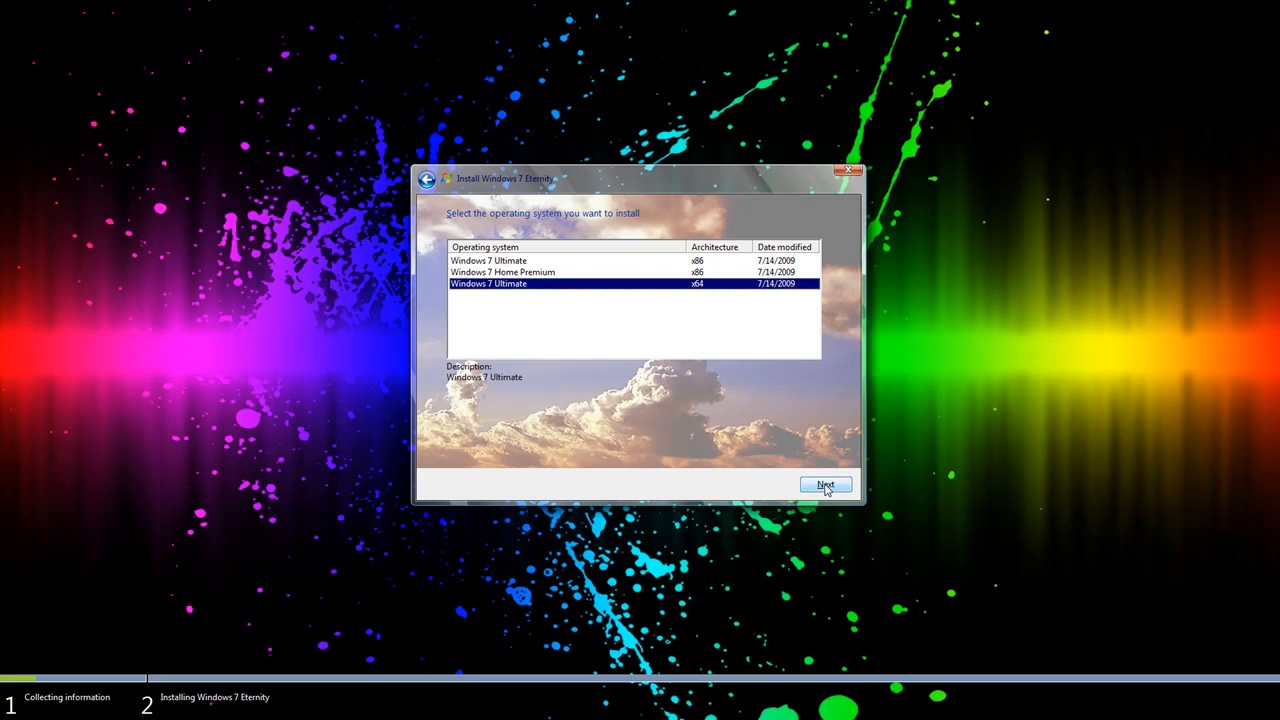
mouse_move(705, 289)
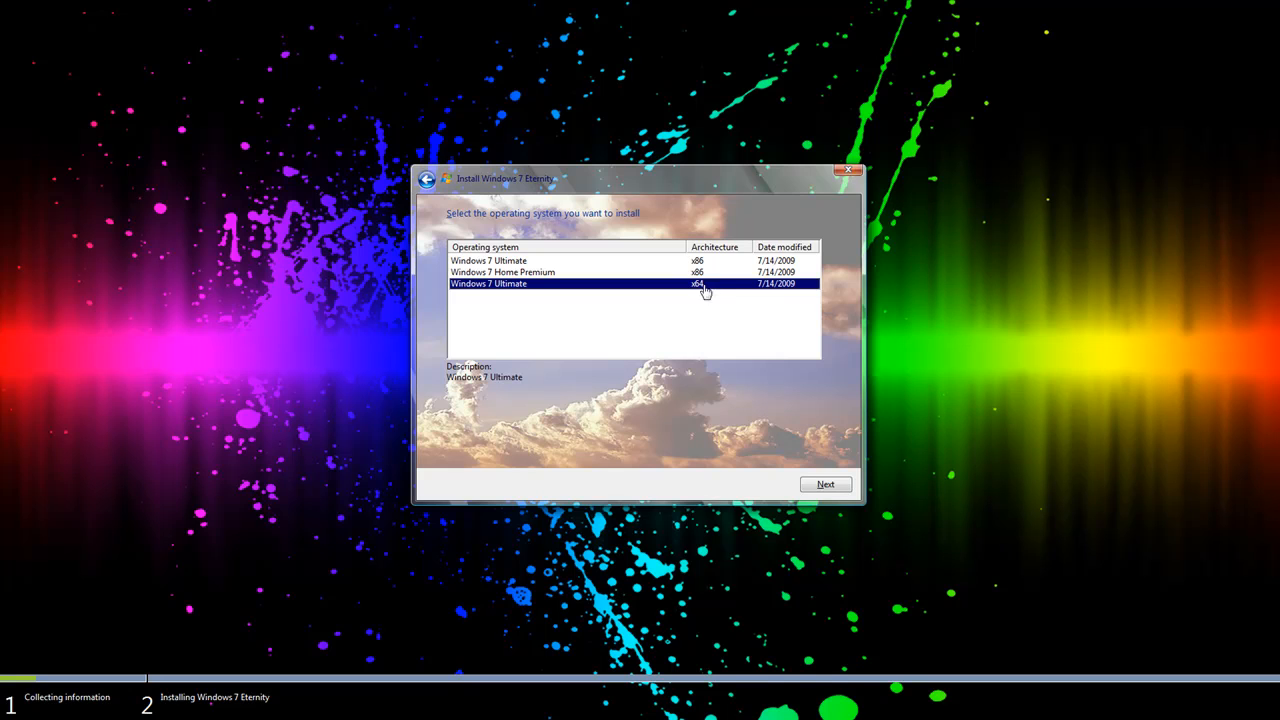
mouse_move(826, 501)
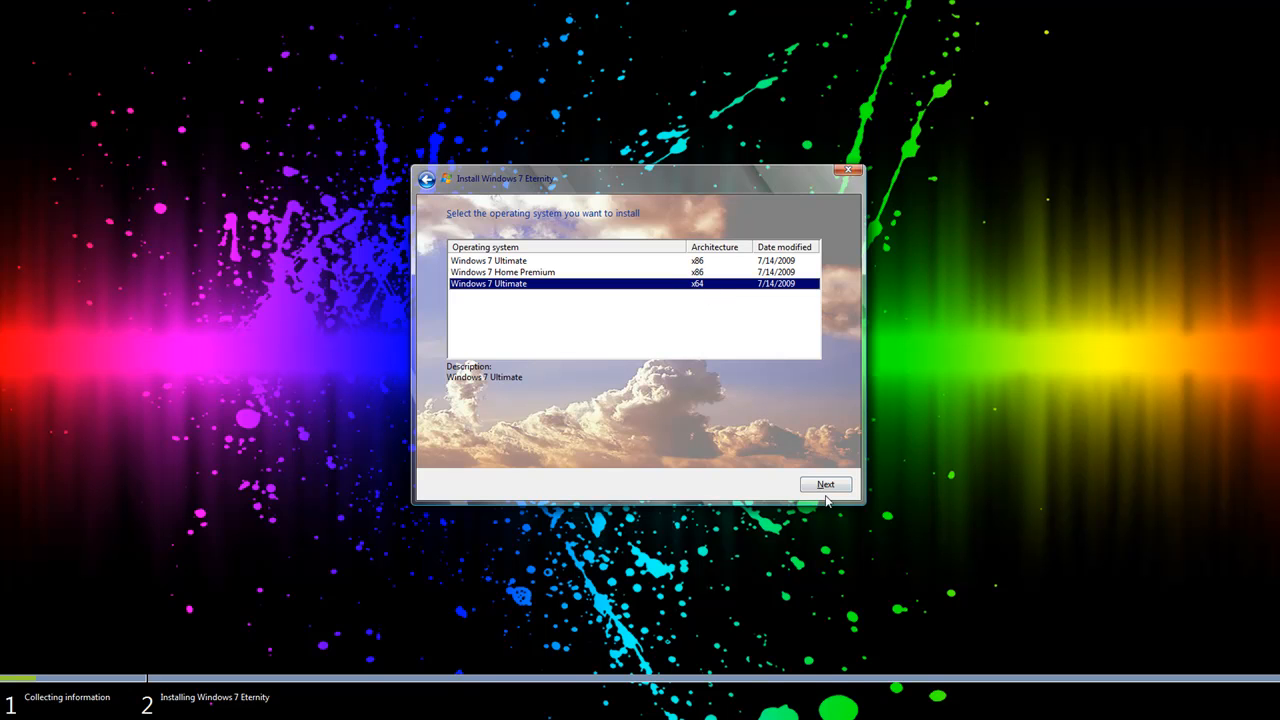
left_click(826, 484)
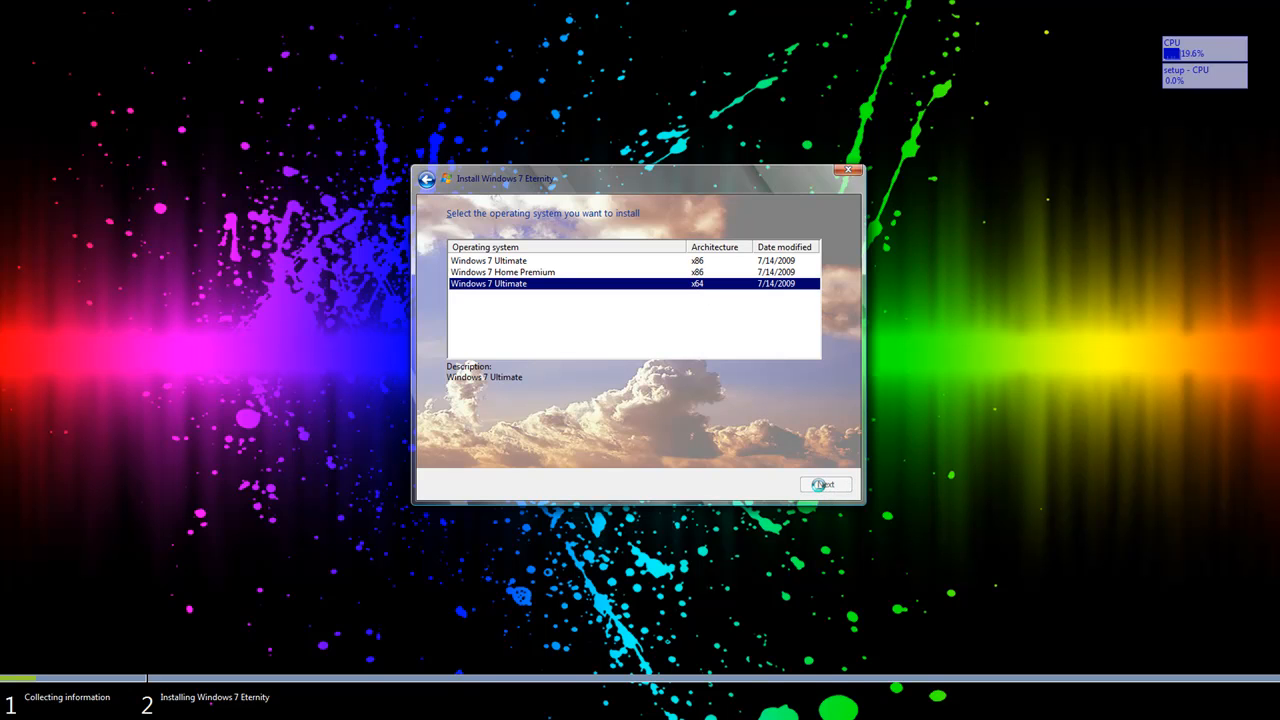
left_click(825, 484)
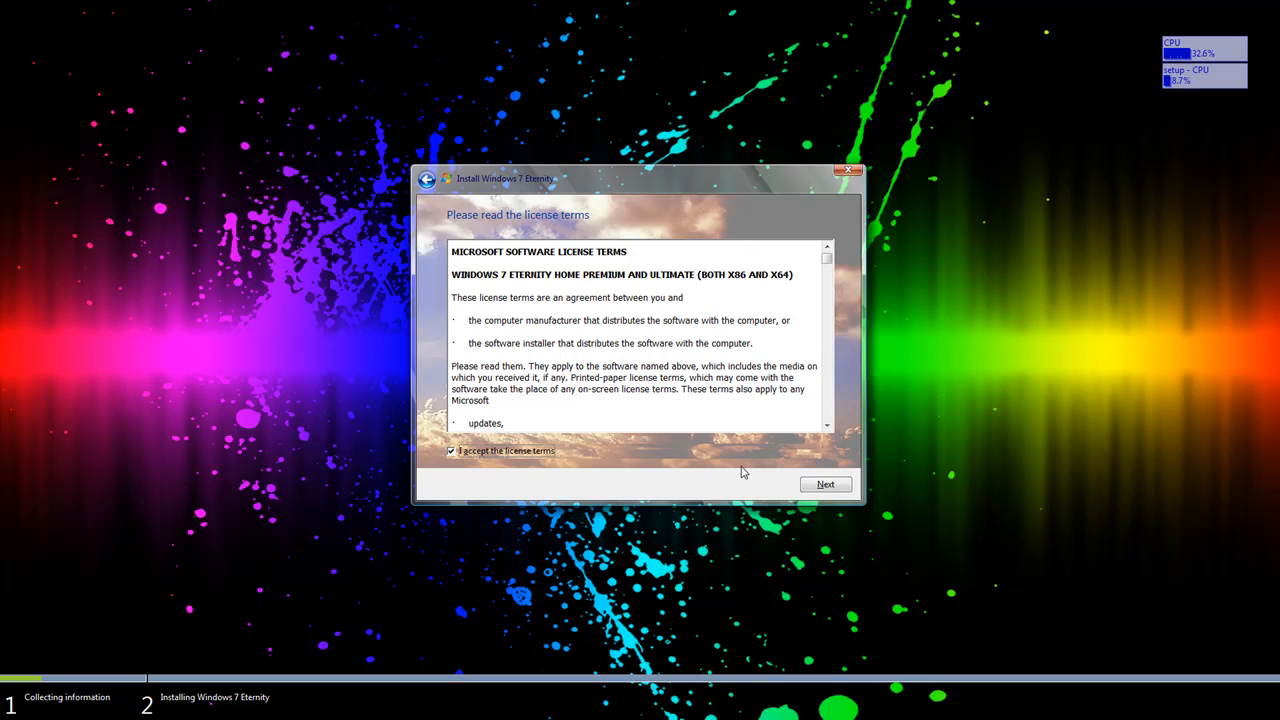
Select Disk 0 Partition 2: Windows 7 Eternity (100 GB) as the install target
left_click(825, 484)
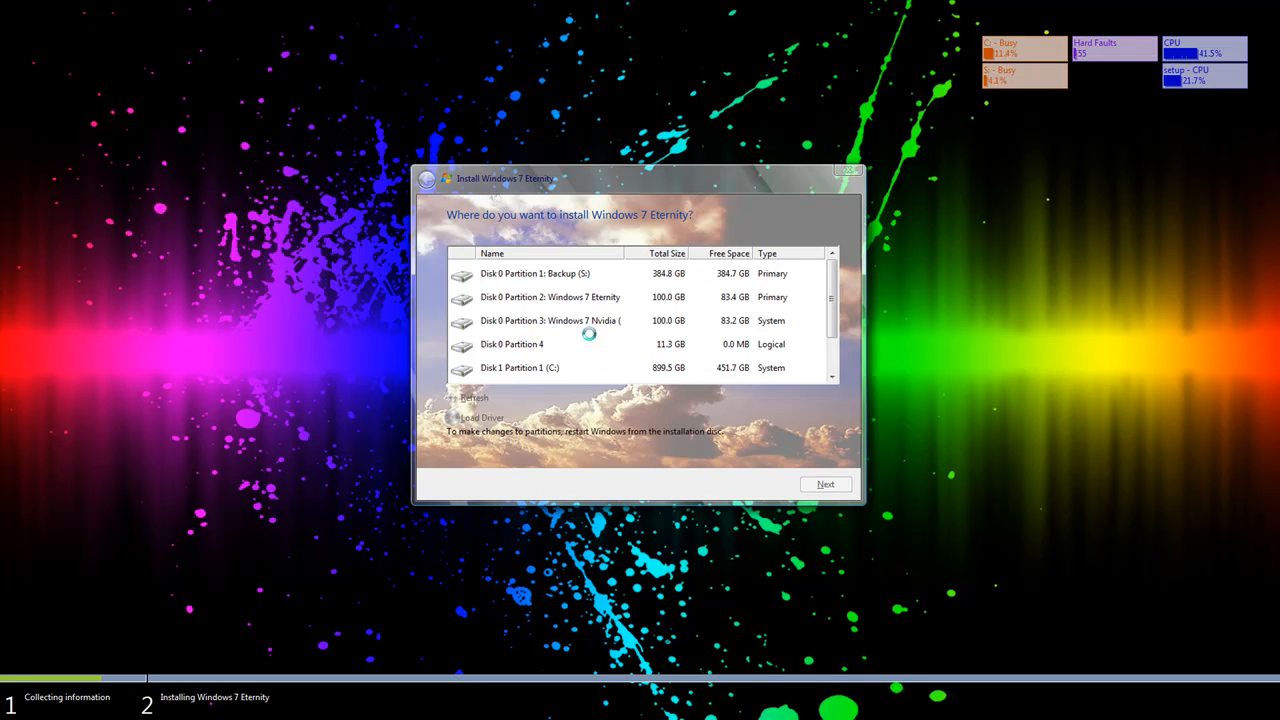
left_click(535, 273)
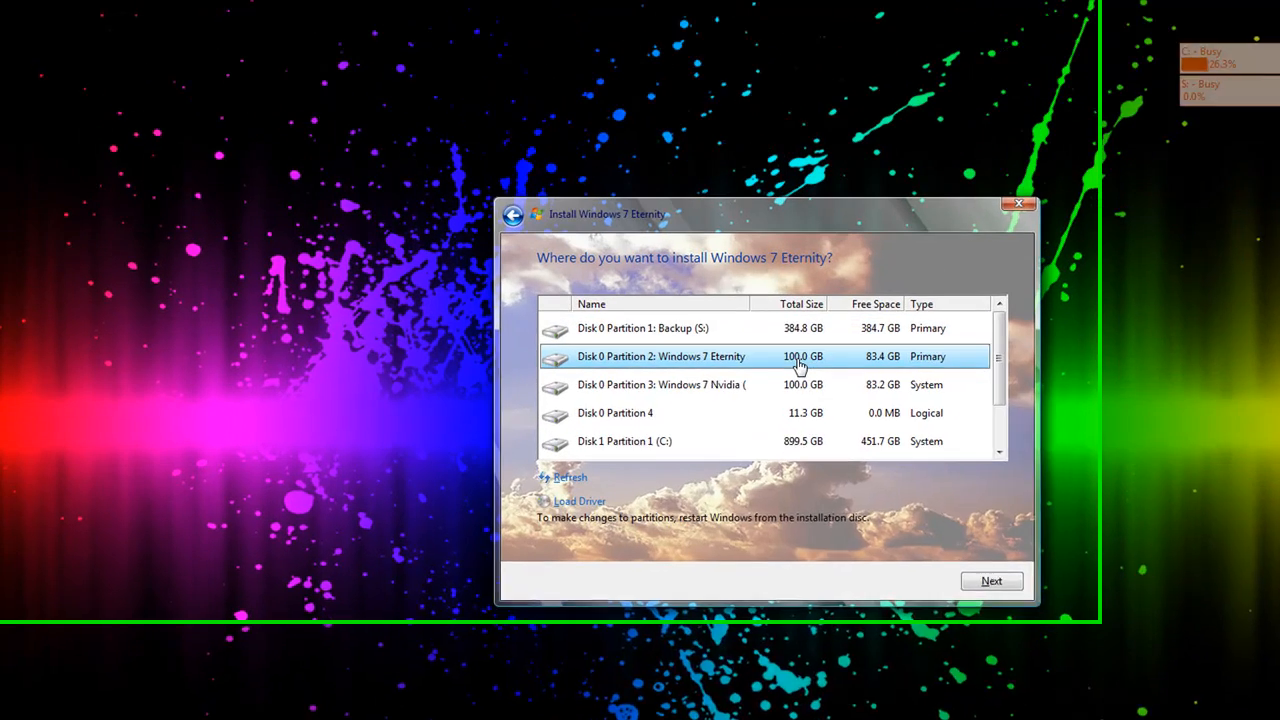
left_click(991, 580)
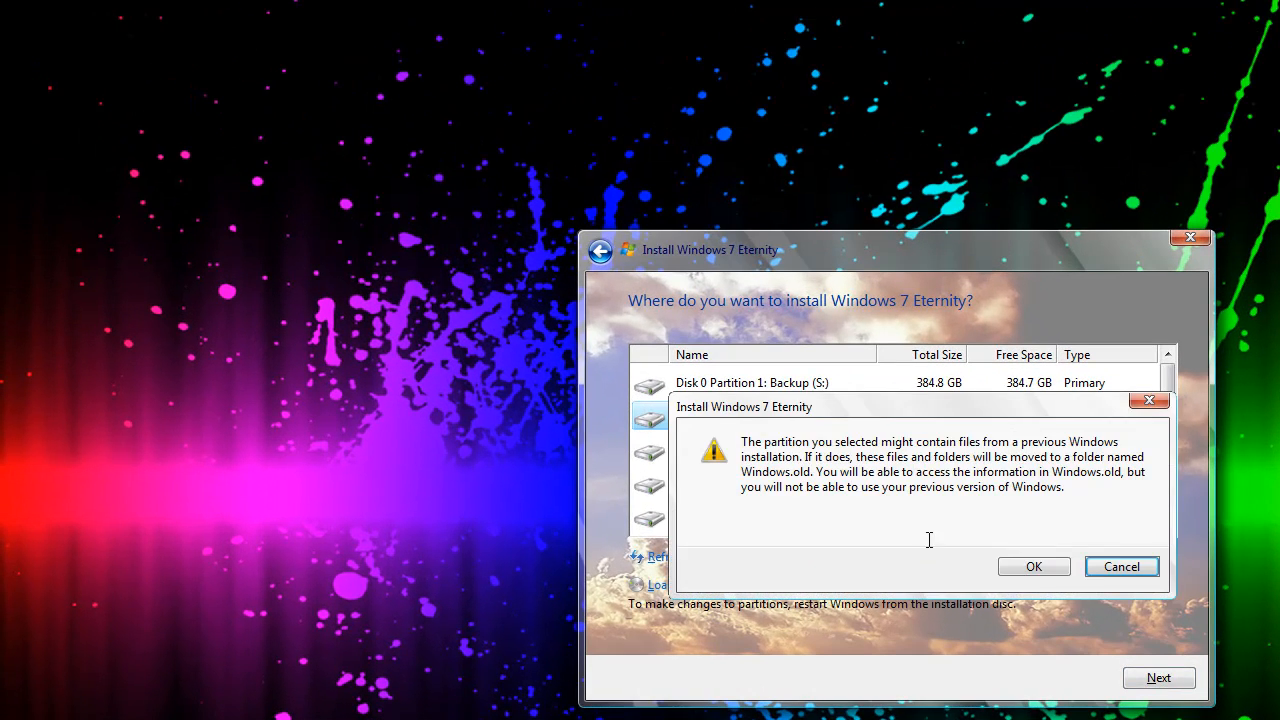
Cancel the warning once, then proceed and accept moving old files to Windows.old
left_click(1033, 566)
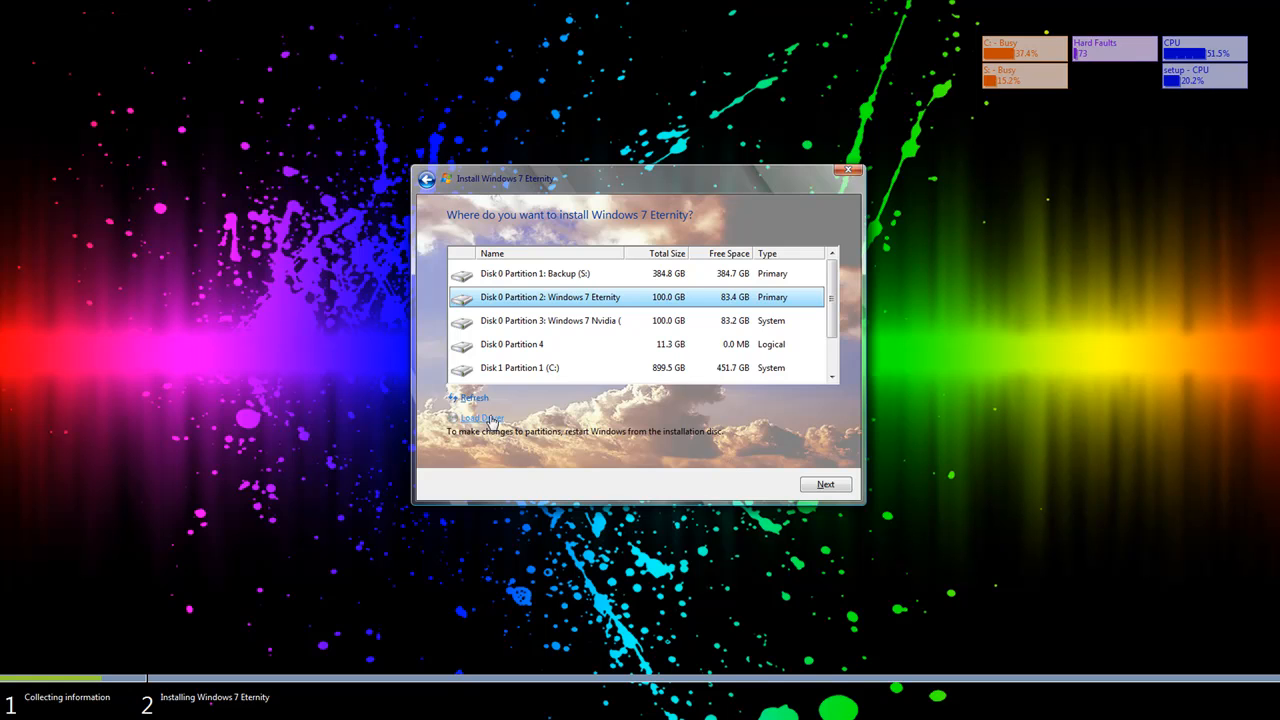
mouse_move(801, 485)
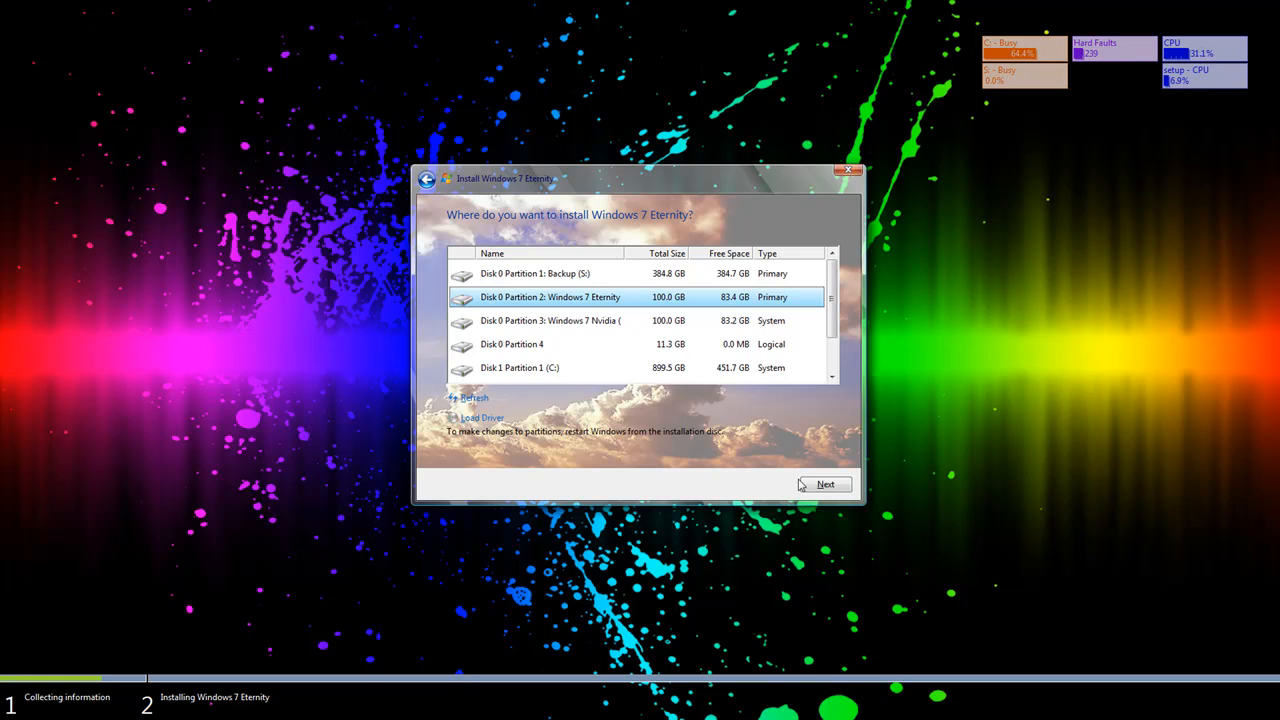
left_click(826, 484)
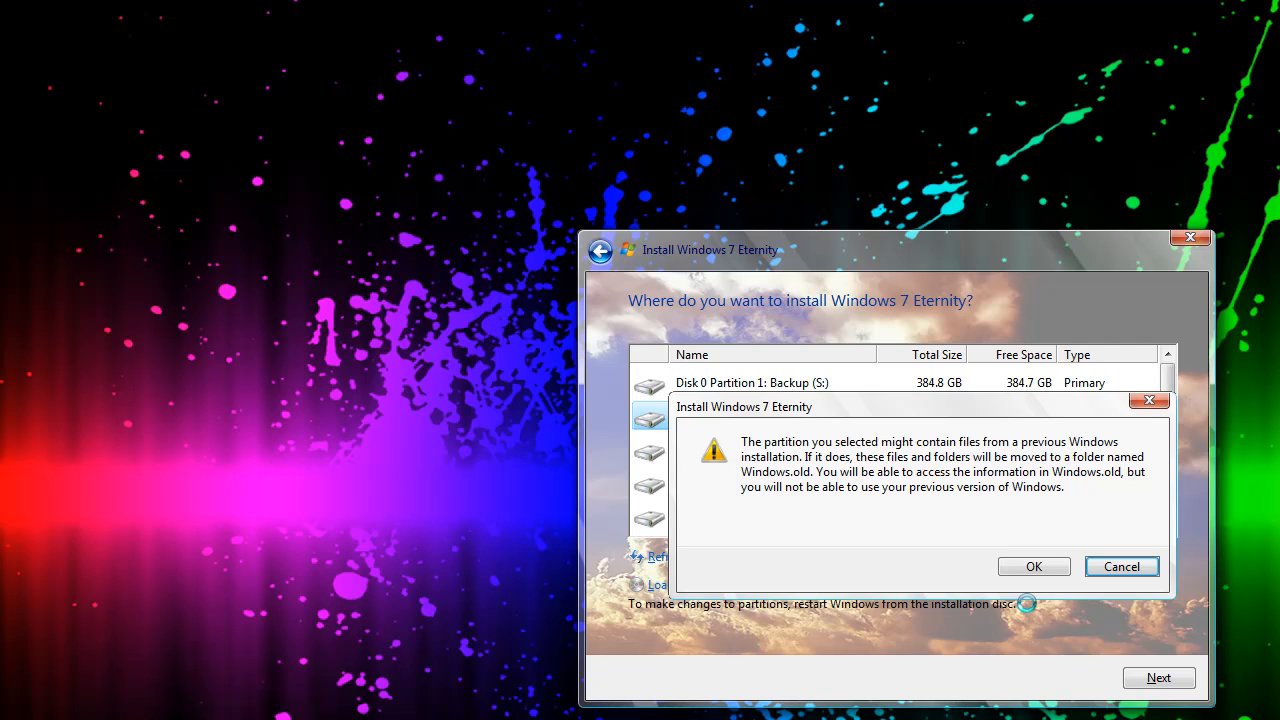
mouse_move(1032, 597)
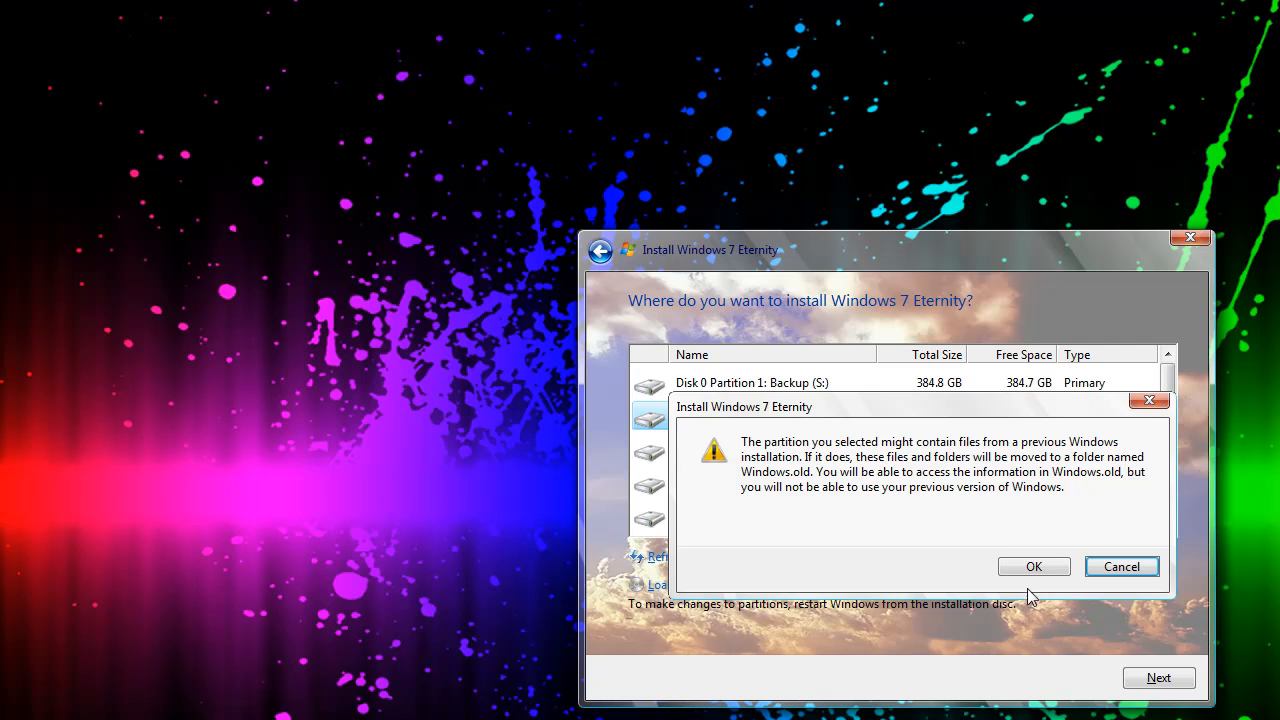
left_click(1033, 566)
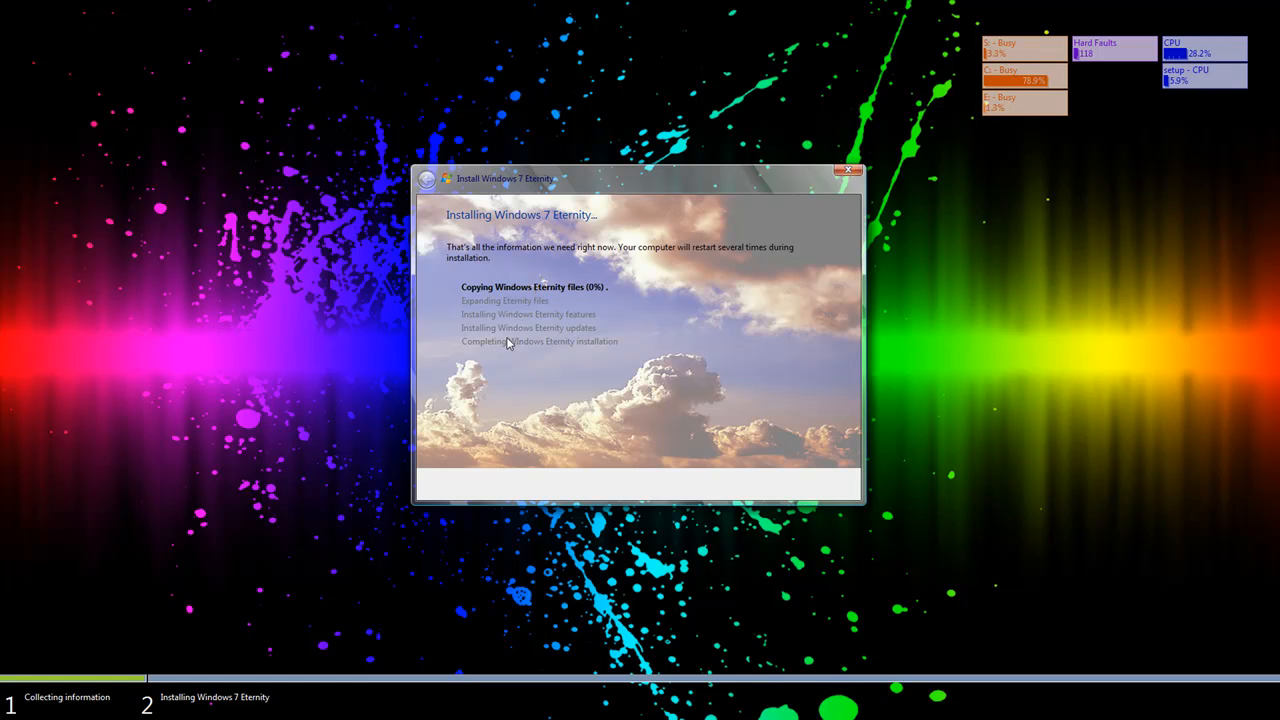
mouse_move(470, 337)
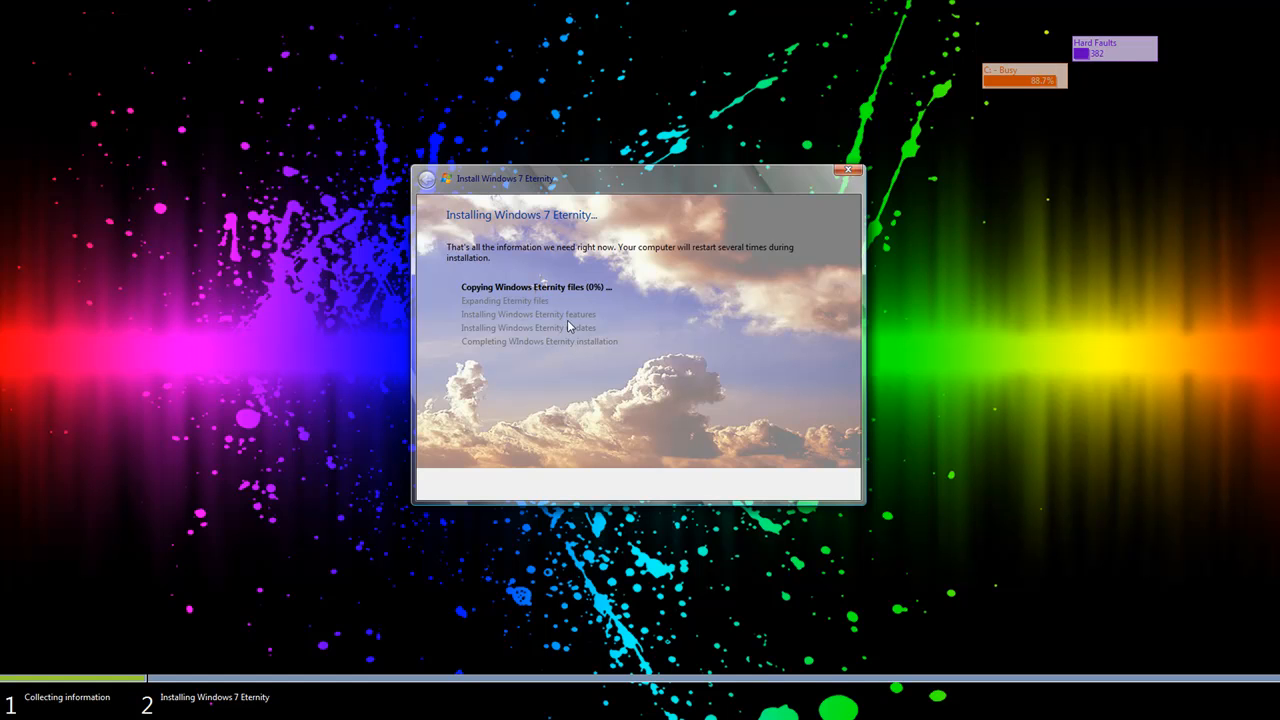
mouse_move(658, 297)
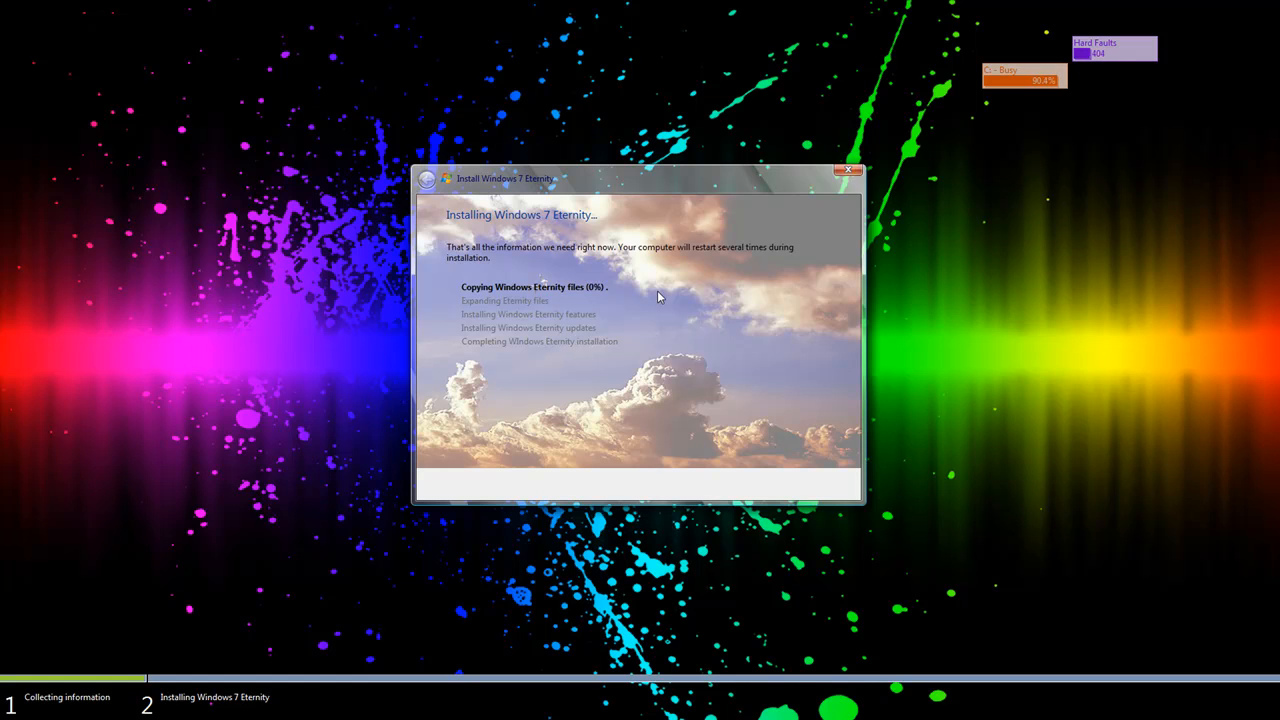
mouse_move(546, 300)
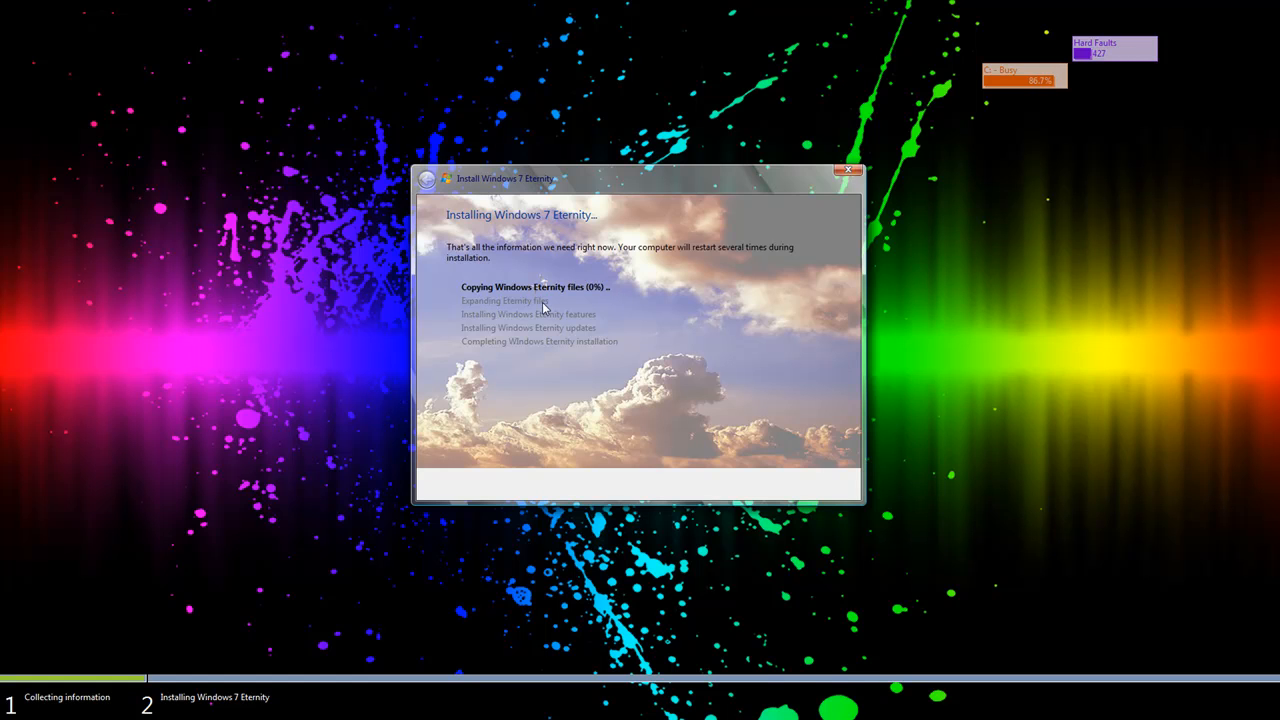
mouse_move(393, 394)
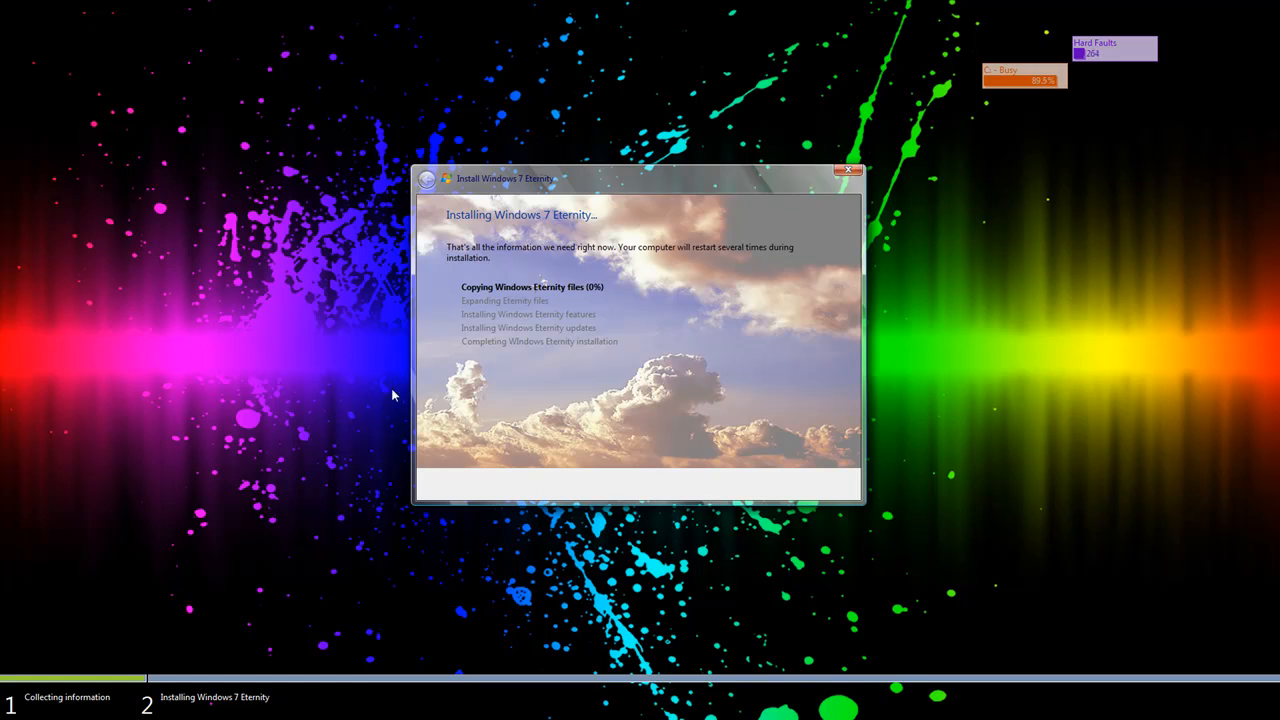
mouse_move(740, 261)
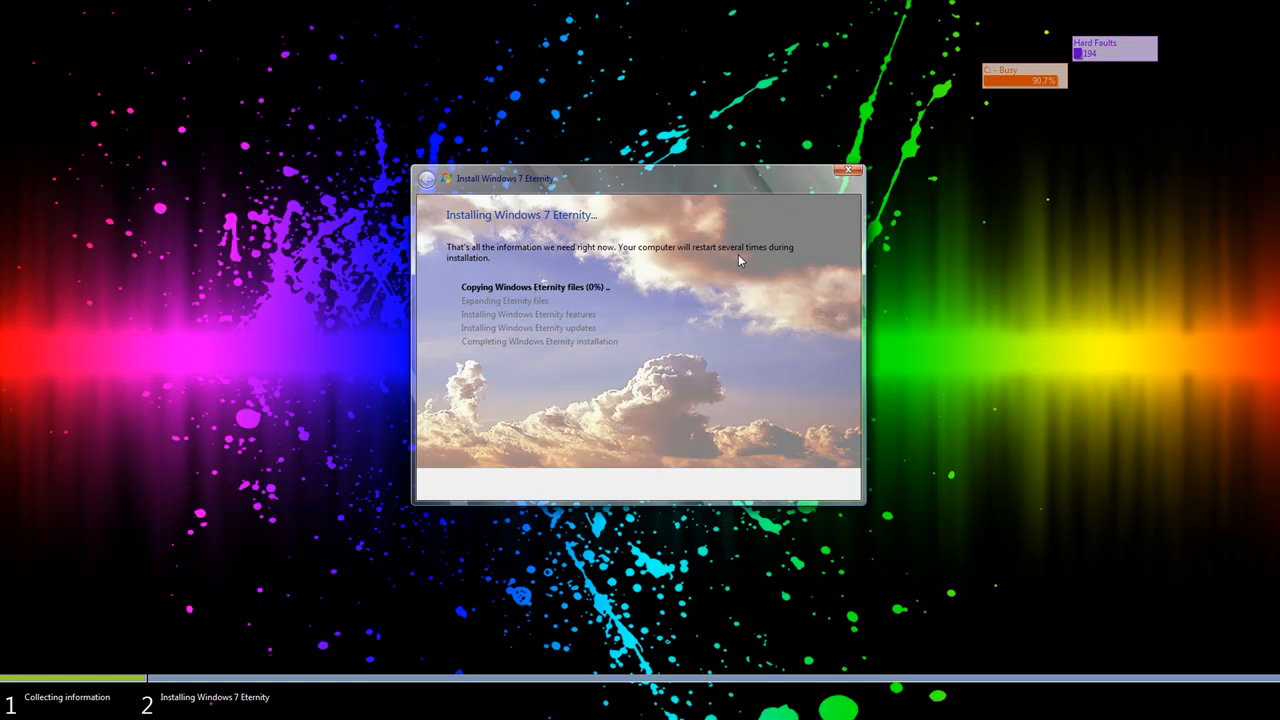